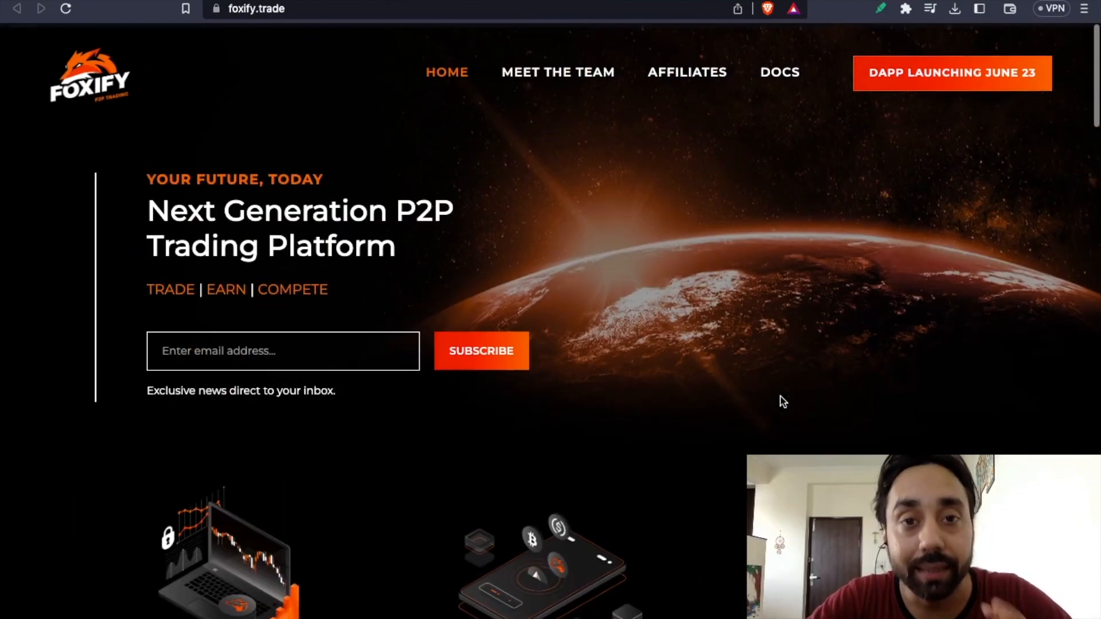
Step: Browse the MEET THE TEAM page, scrolling through the team member and advisor cards
left_click(556, 73)
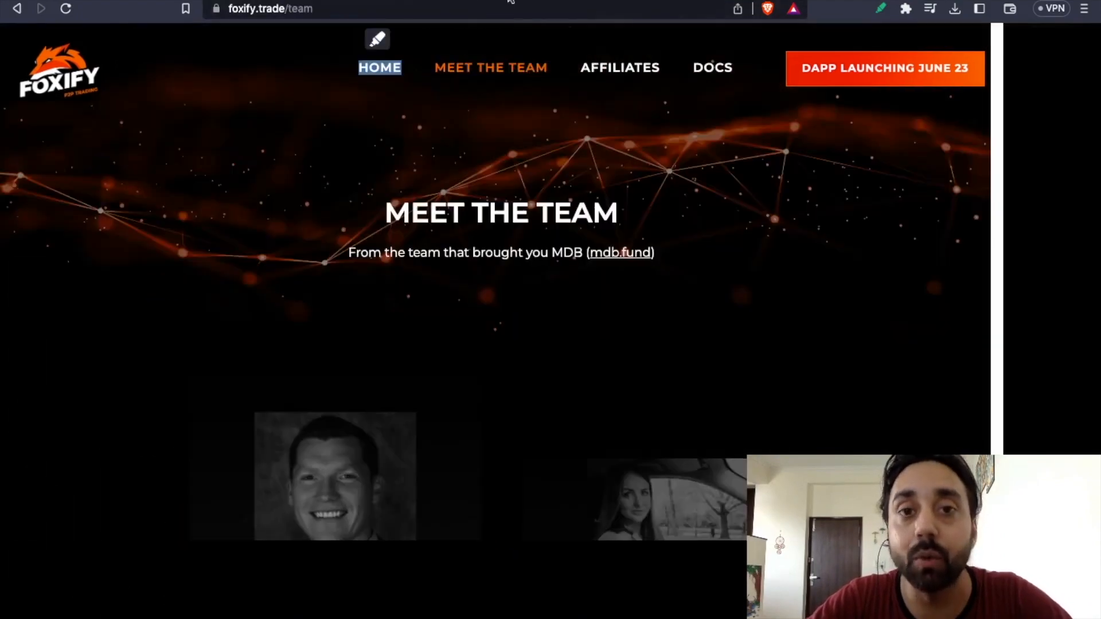
scroll("down", 3)
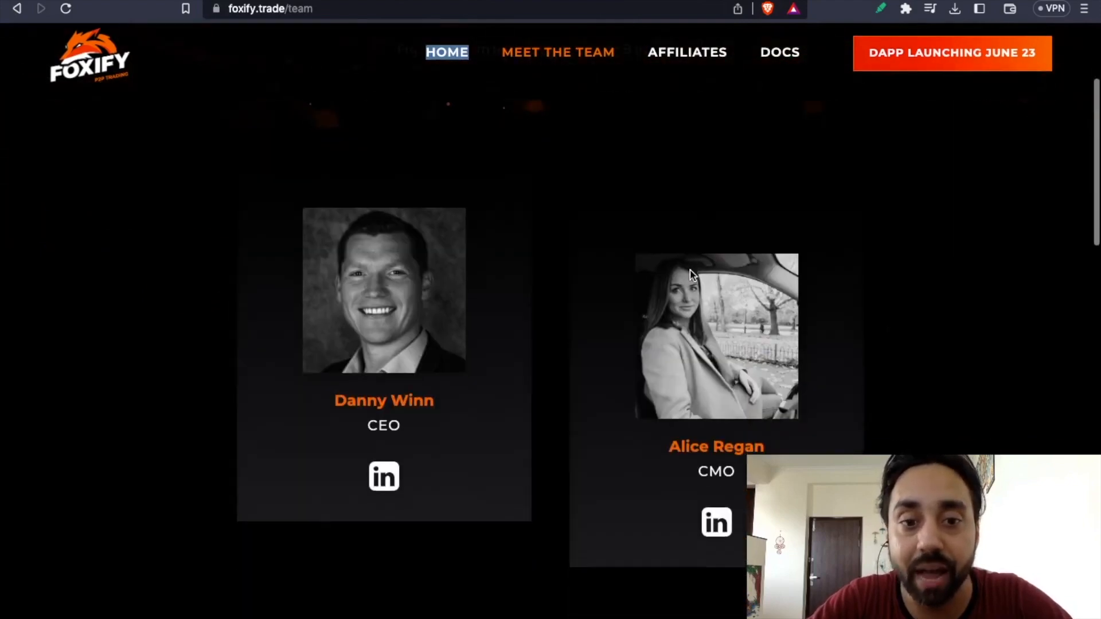
scroll("down", 3)
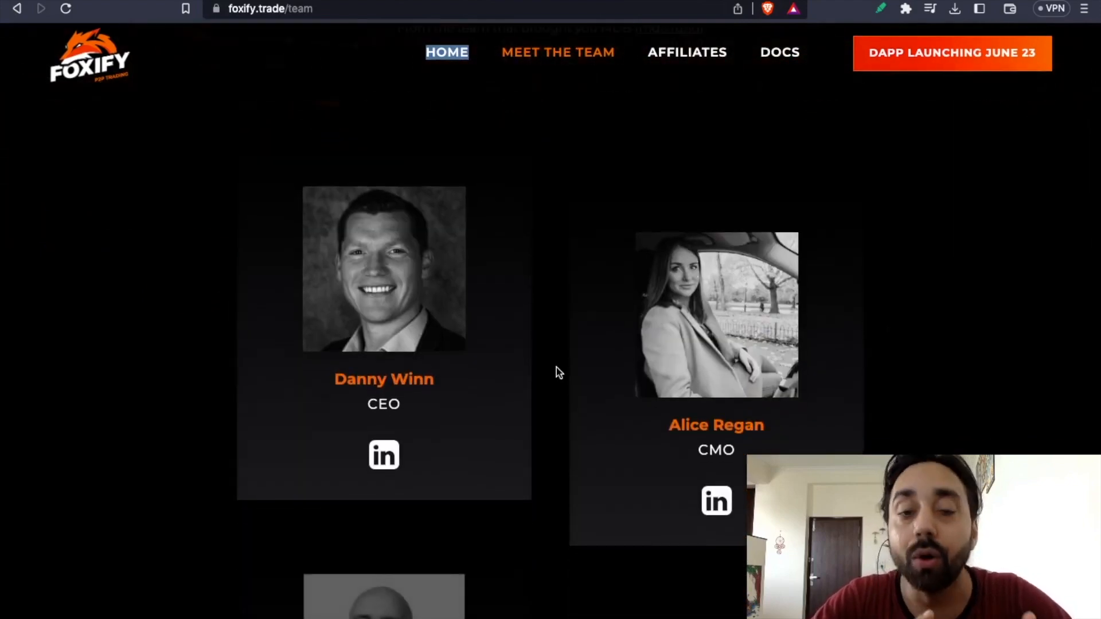
scroll("down", 3)
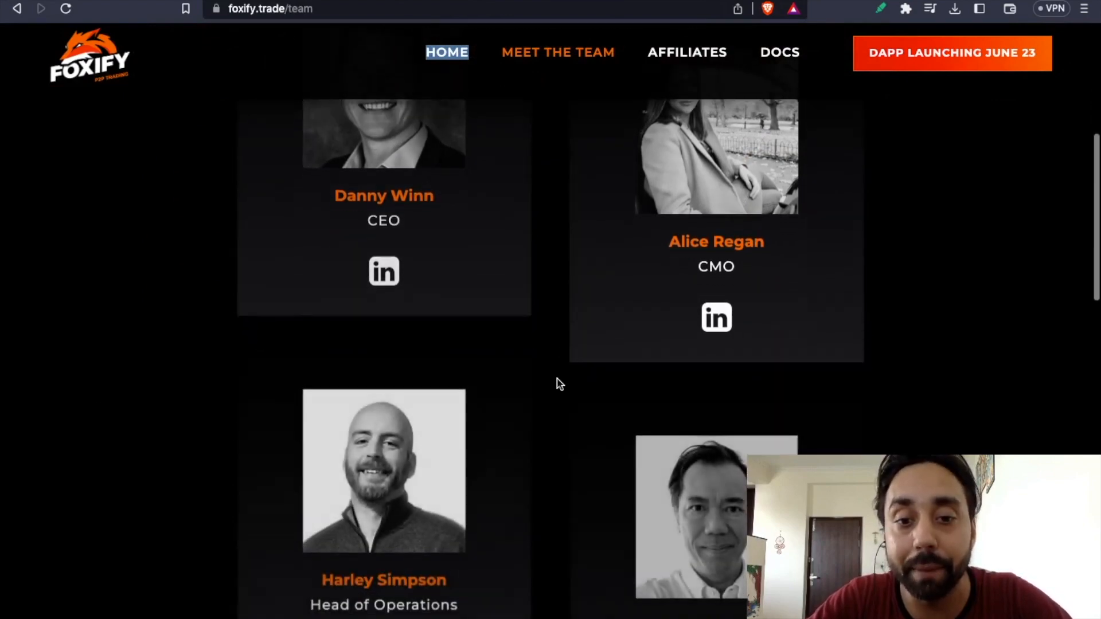
scroll("down", 3)
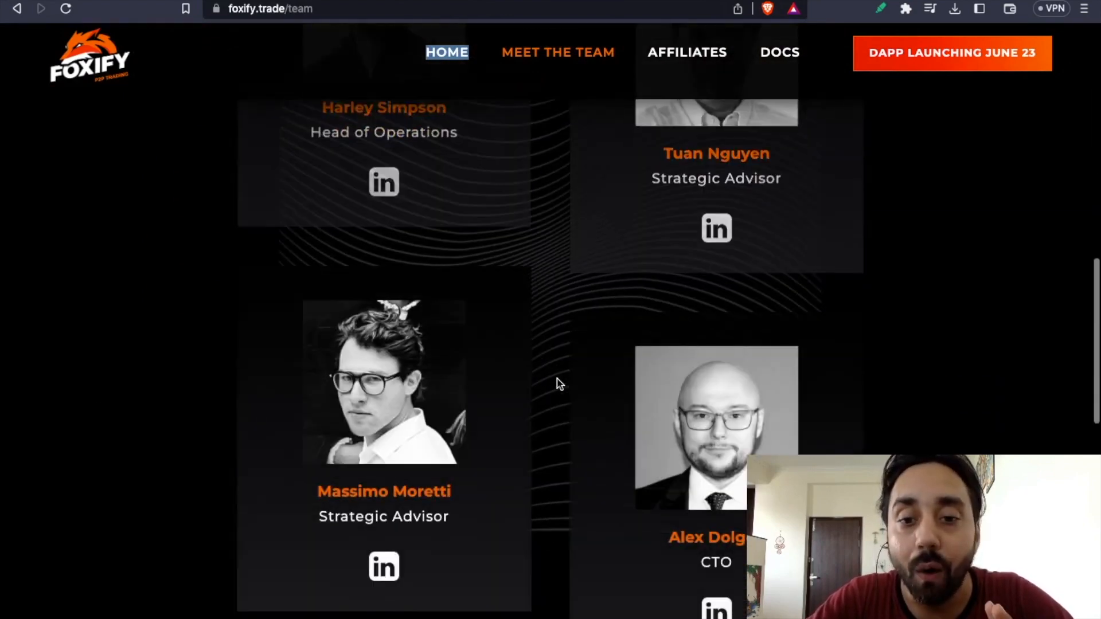
scroll("down", 3)
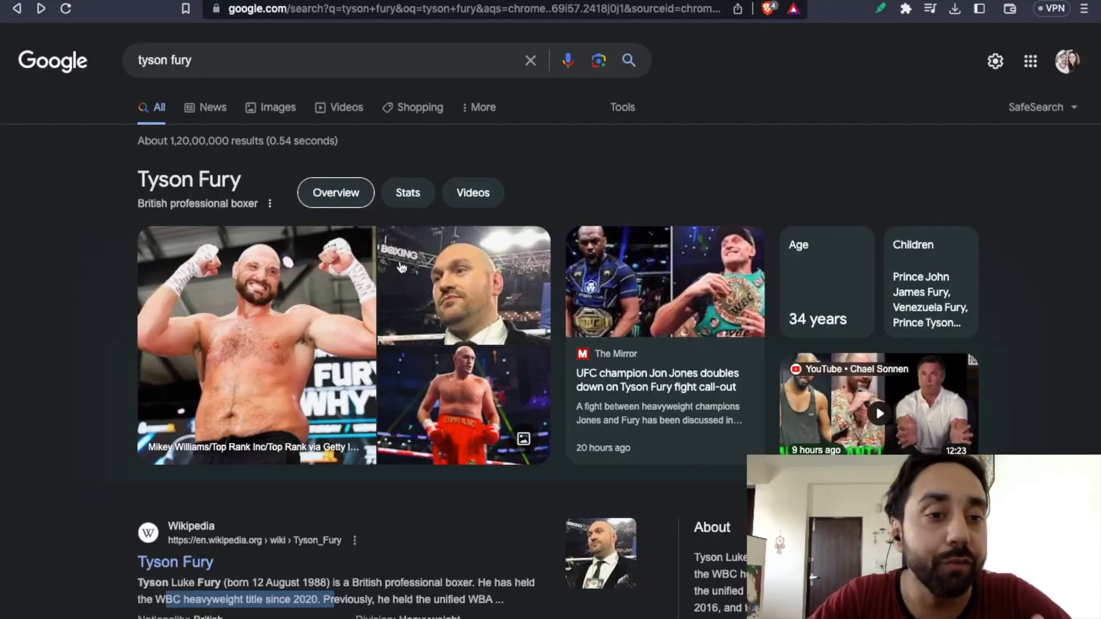
mouse_move(21, 346)
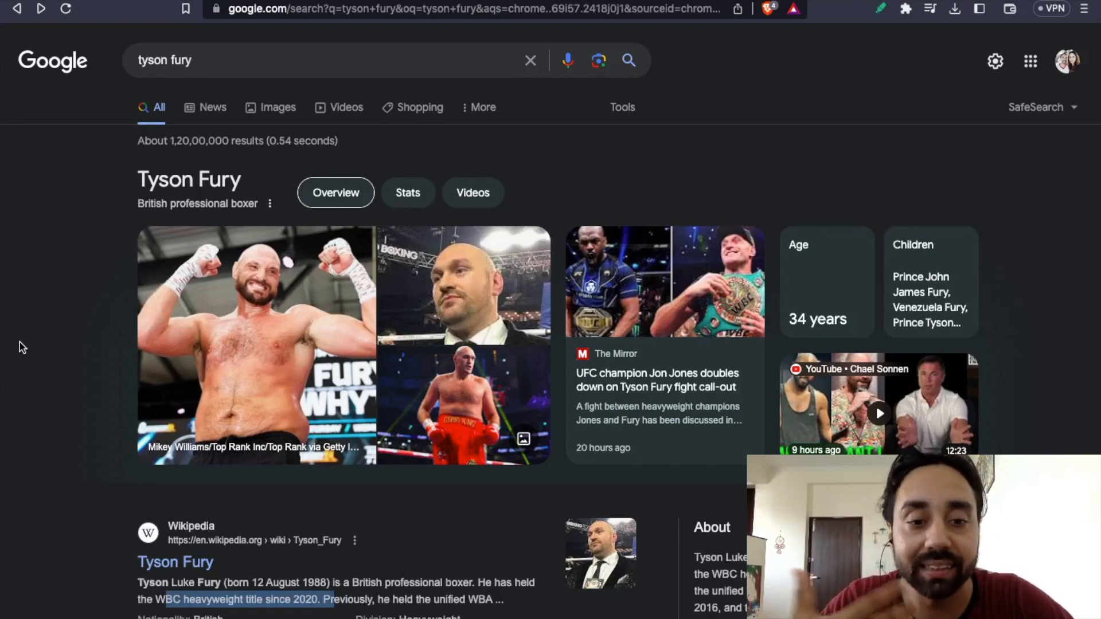
scroll("down", 3)
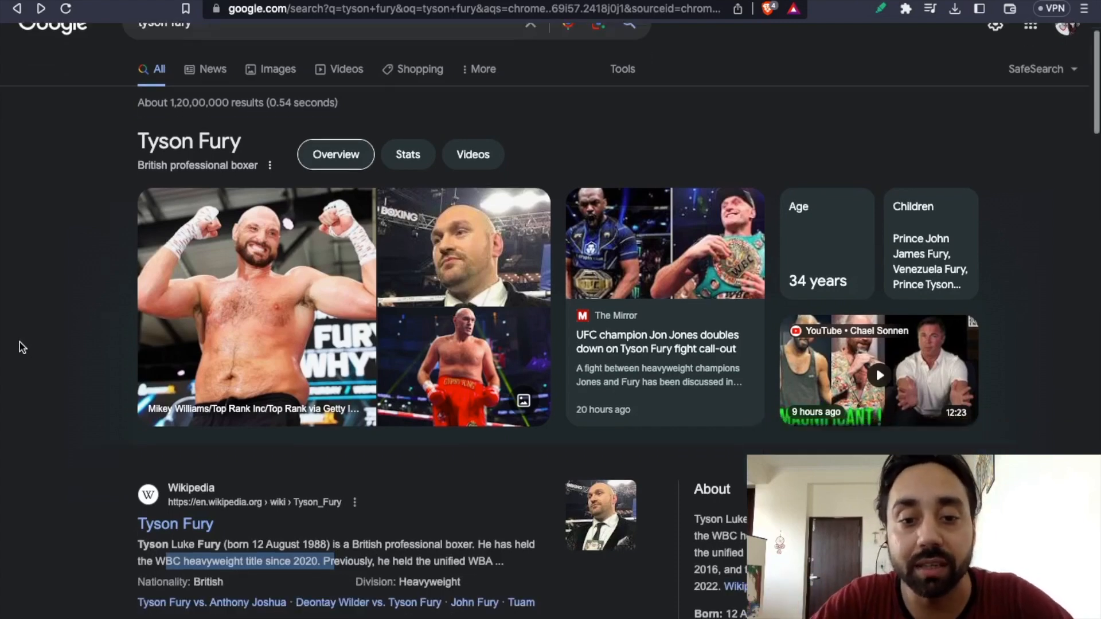
scroll("down", 3)
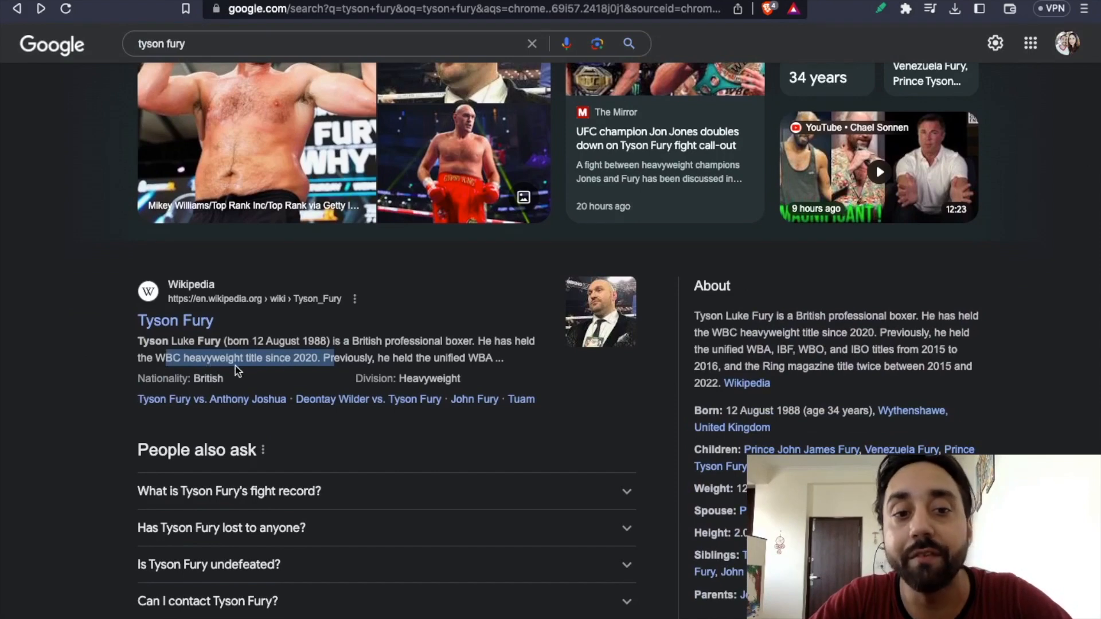
scroll("up", 3)
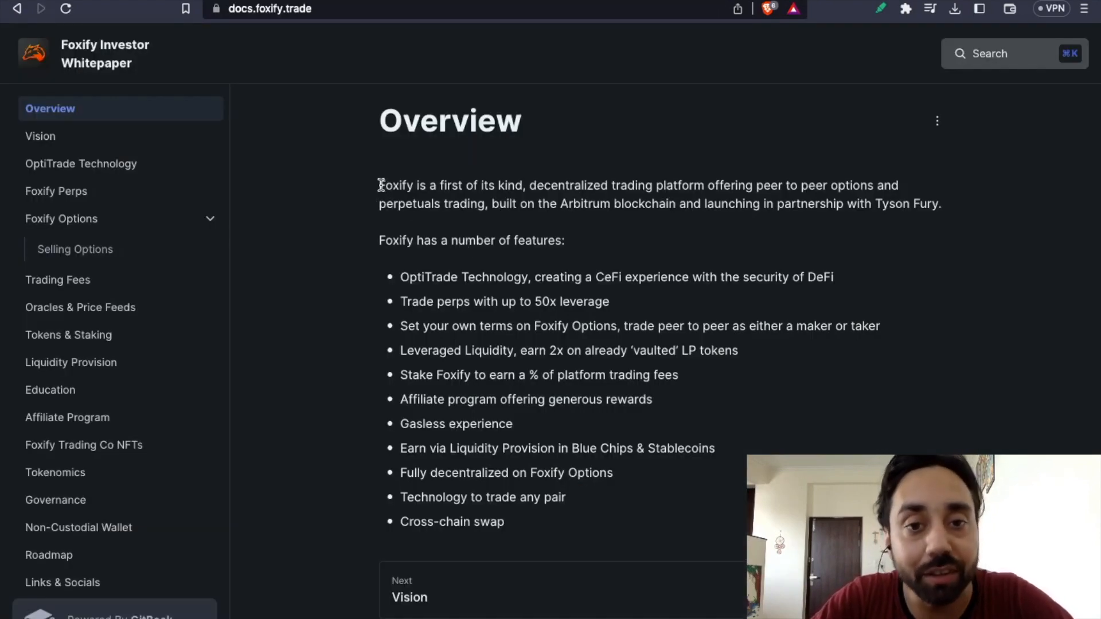
left_click_drag(380, 186, 655, 186)
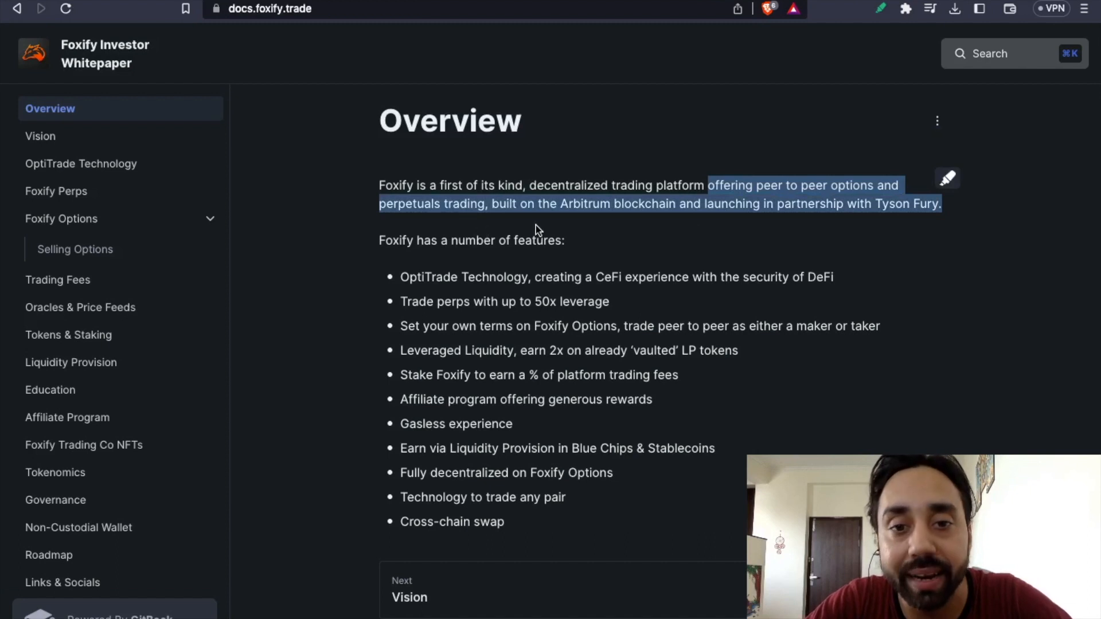
mouse_move(569, 216)
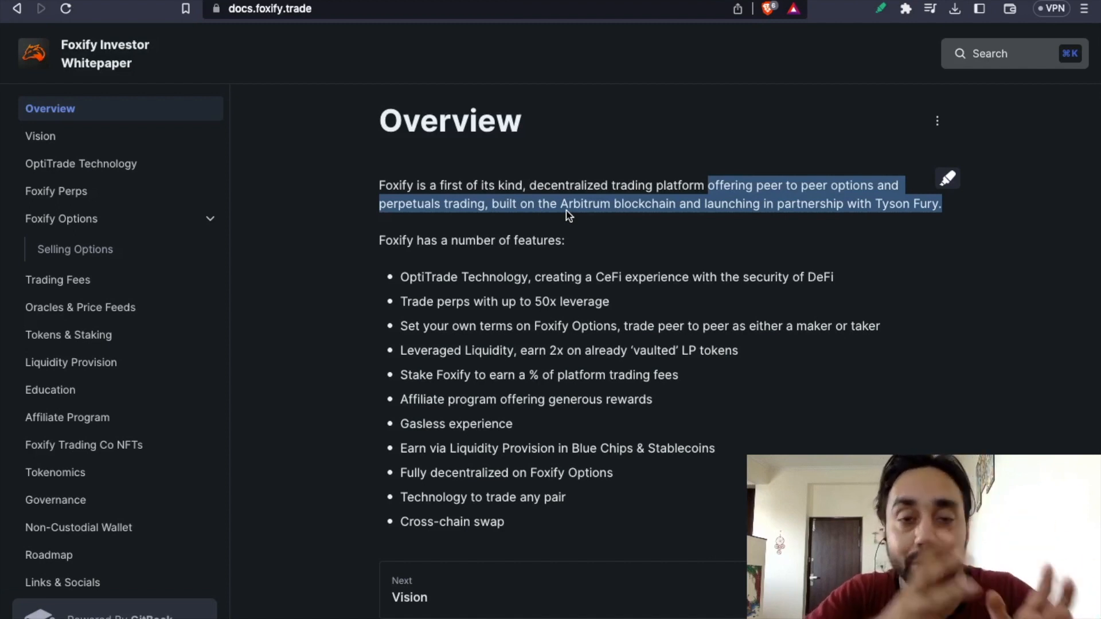
mouse_move(675, 97)
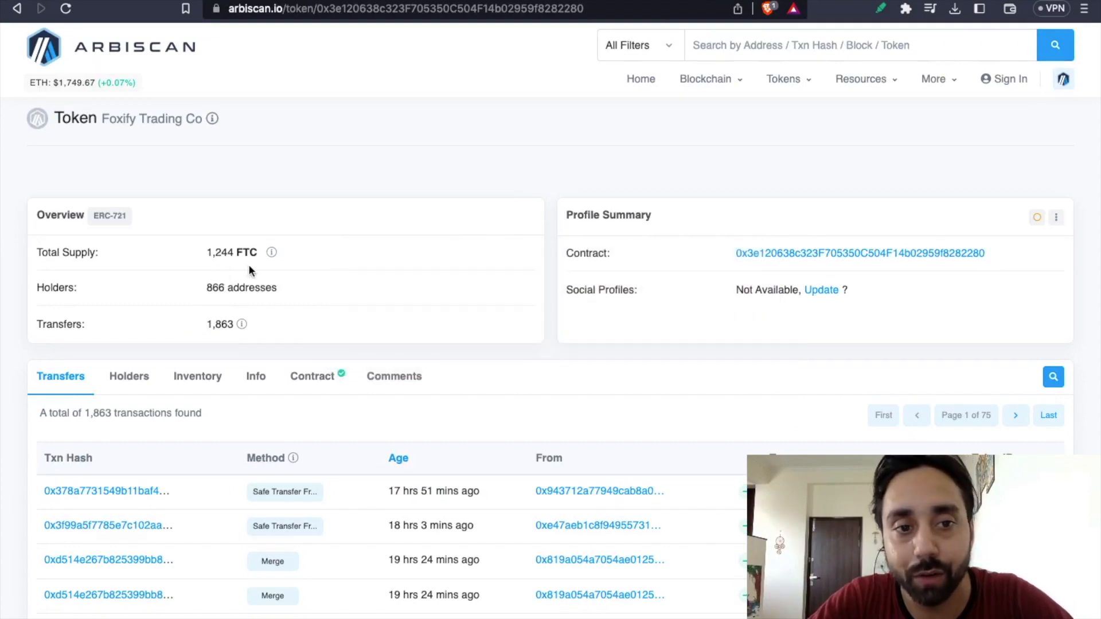
mouse_move(413, 240)
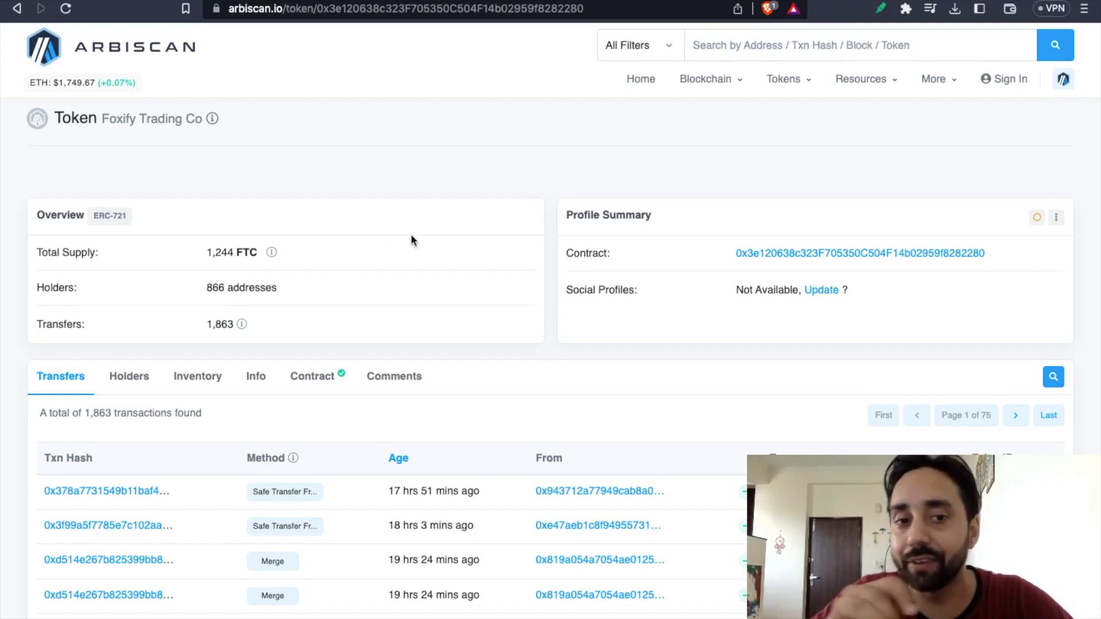
mouse_move(208, 307)
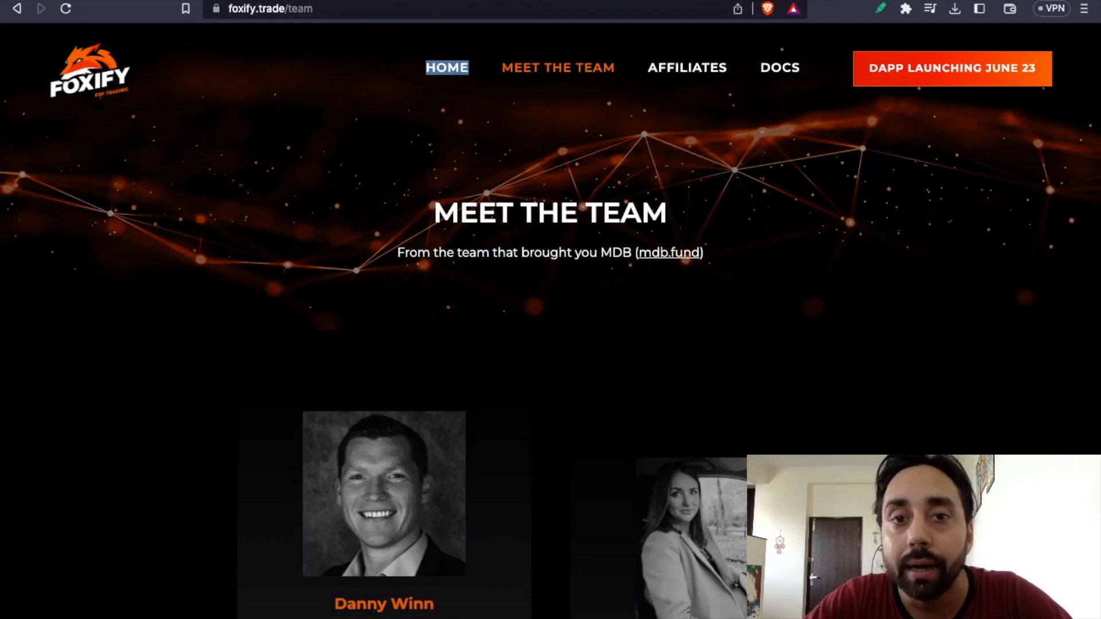
Step: Return to the investor whitepaper and look through the Tokenomics section's charts
left_click(779, 67)
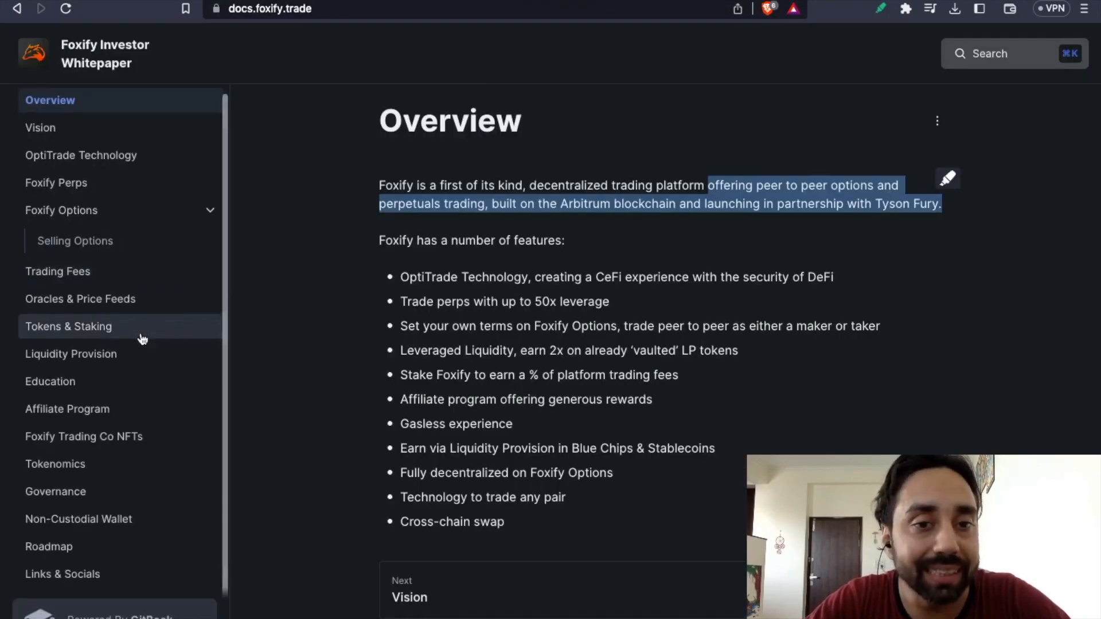
mouse_move(108, 408)
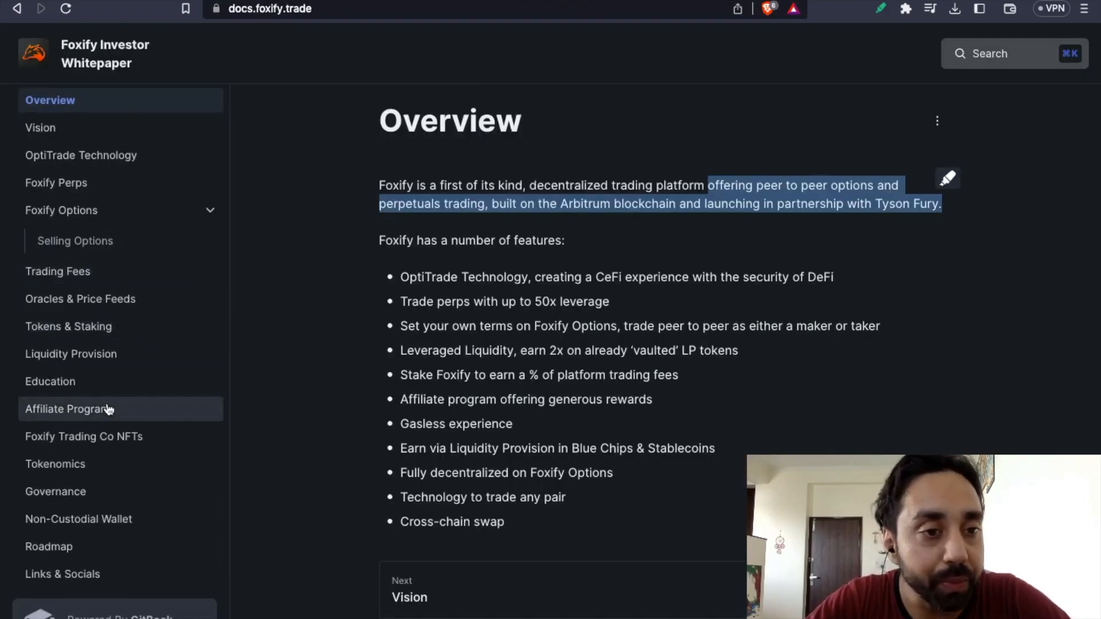
mouse_move(94, 470)
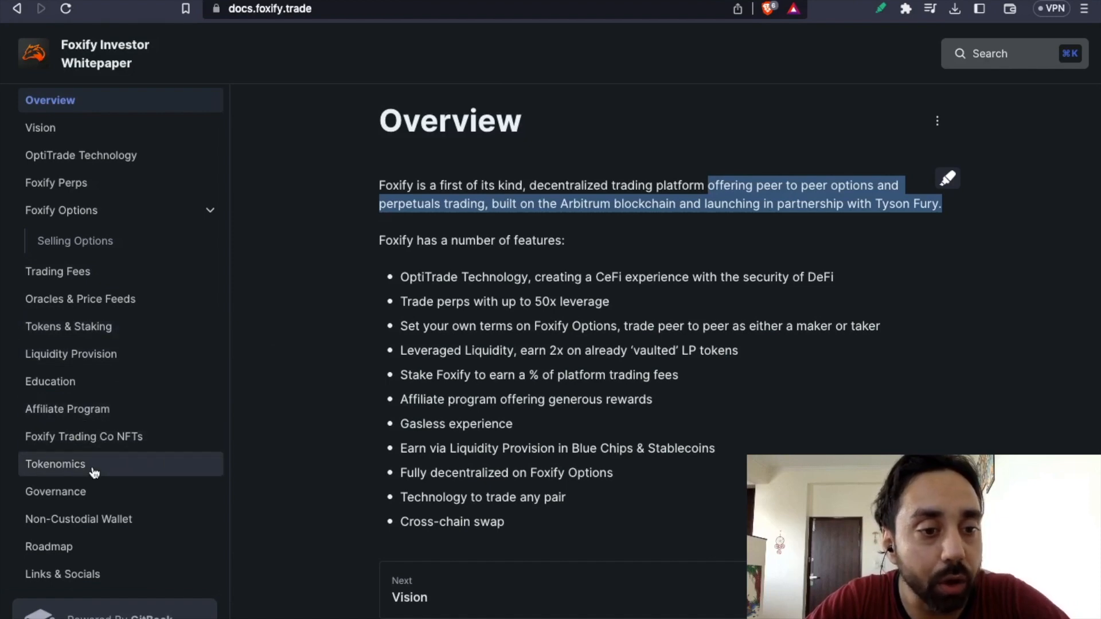
left_click(56, 463)
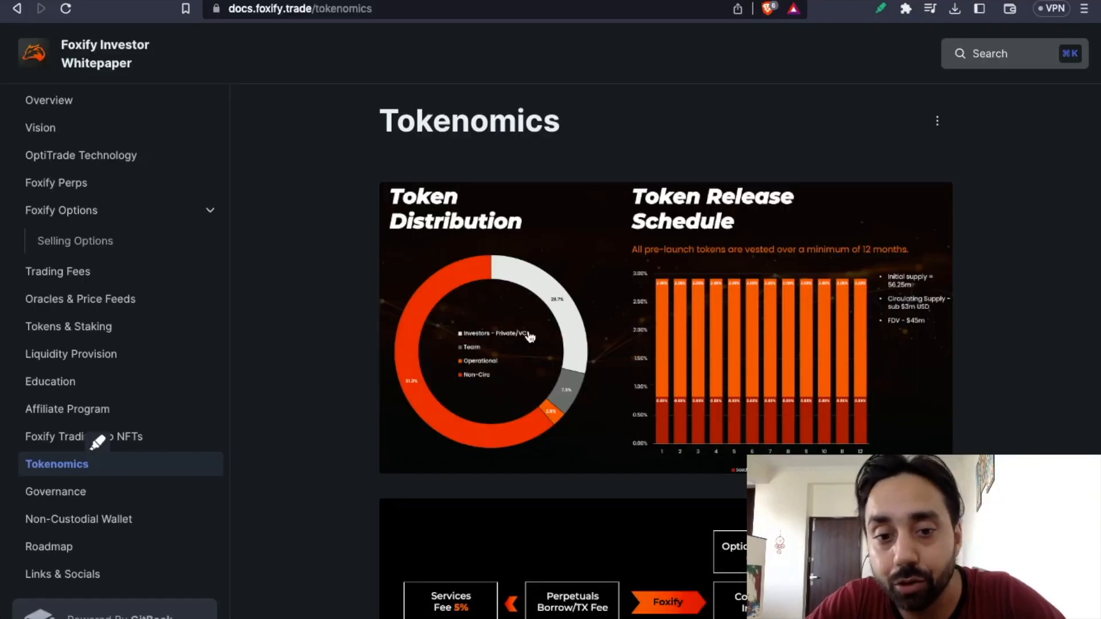
scroll("down", 3)
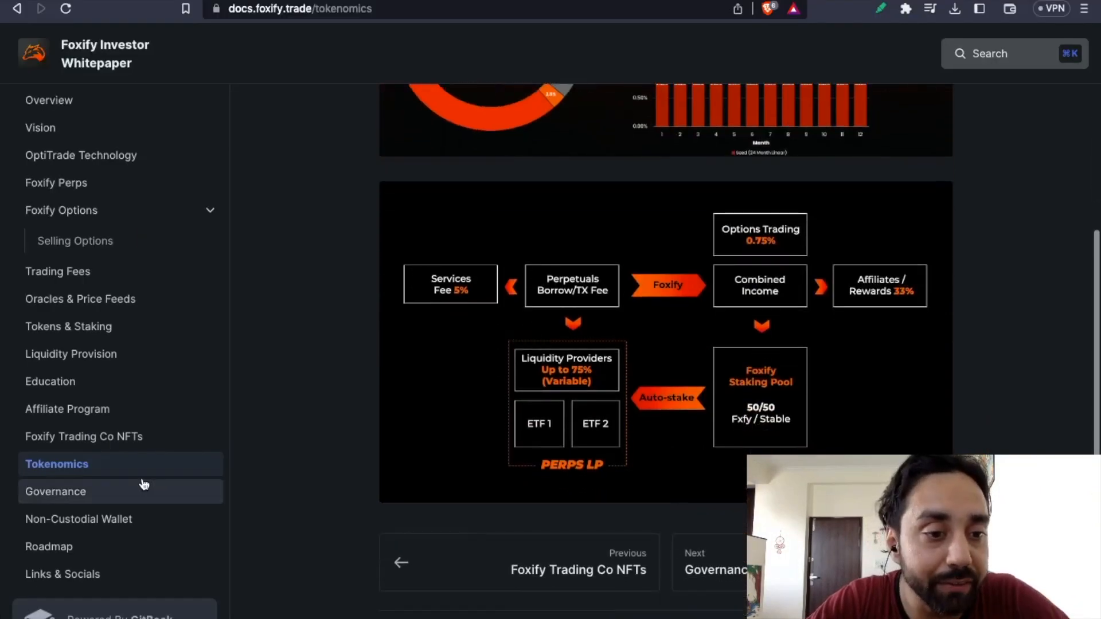
Step: Go to the Roadmap section and view the Road to Launch timeline
left_click(48, 546)
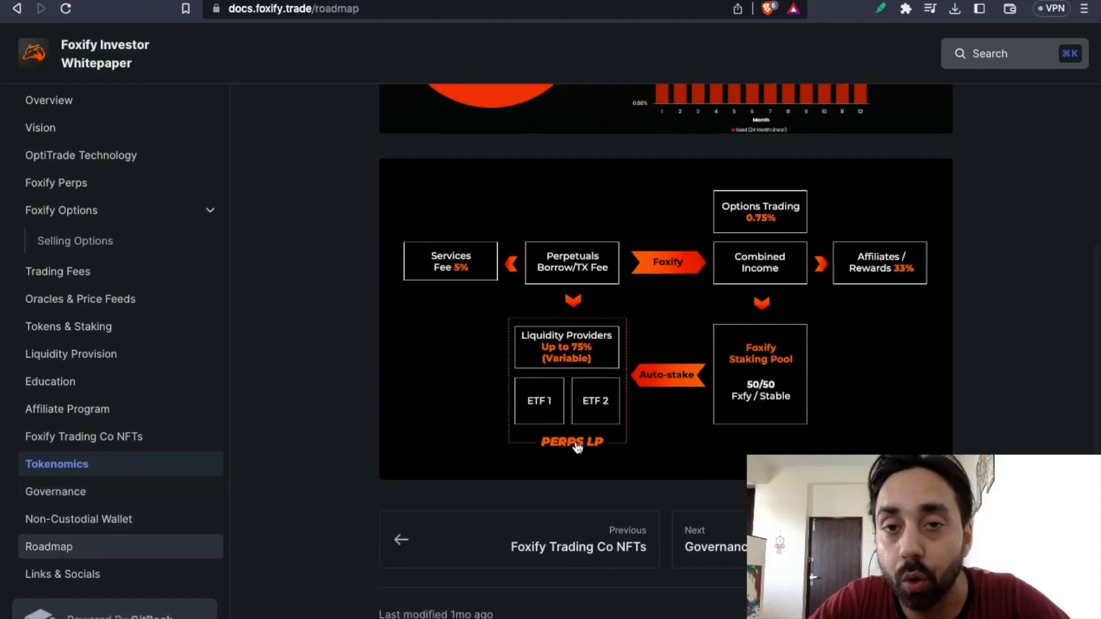
left_click(48, 546)
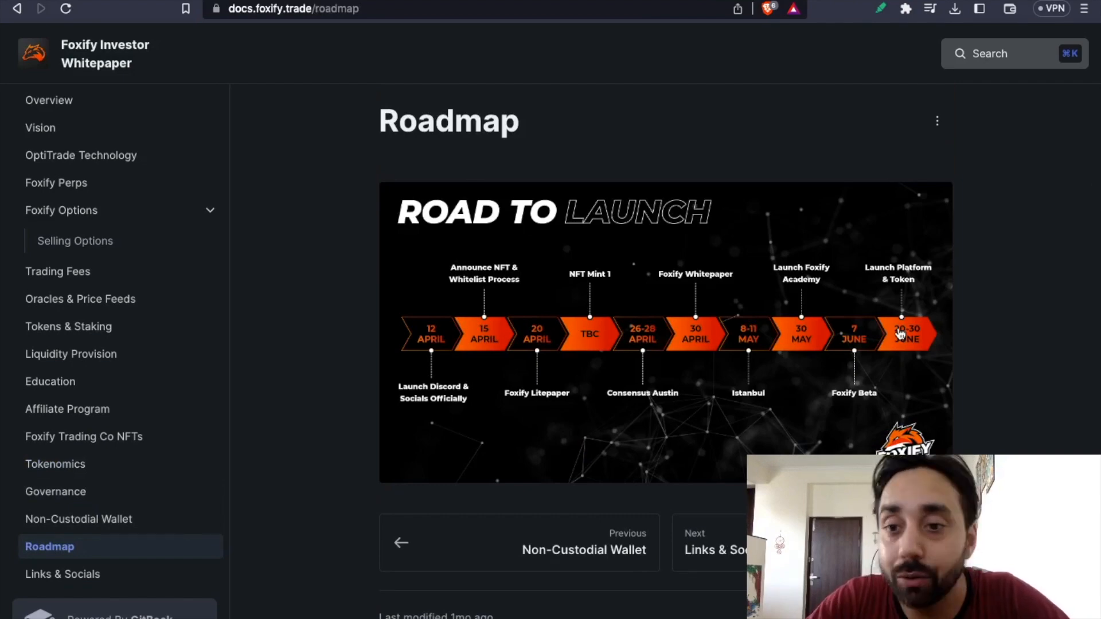
left_click(901, 335)
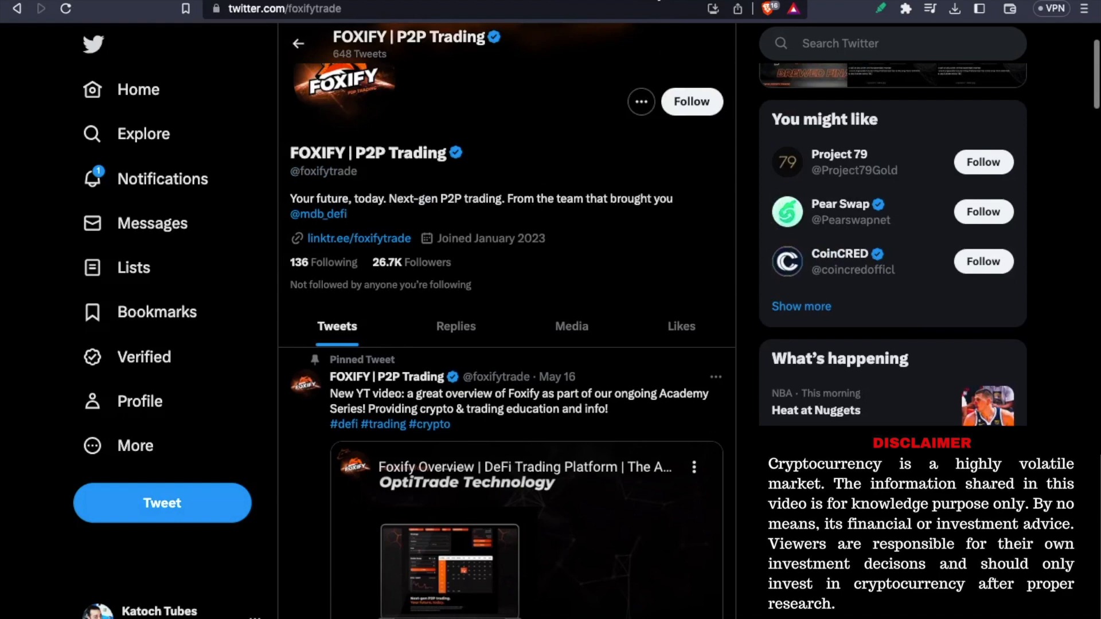
Step: Follow the linktr.ee/foxifytrade bio link to Foxify's Linktree page
left_click(359, 238)
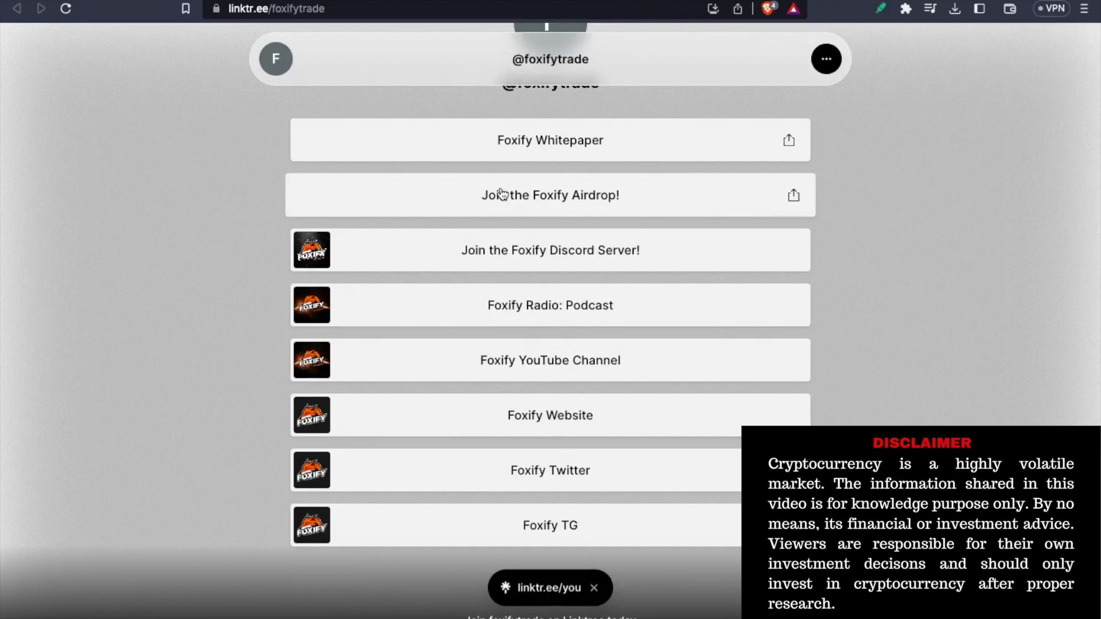
mouse_move(635, 200)
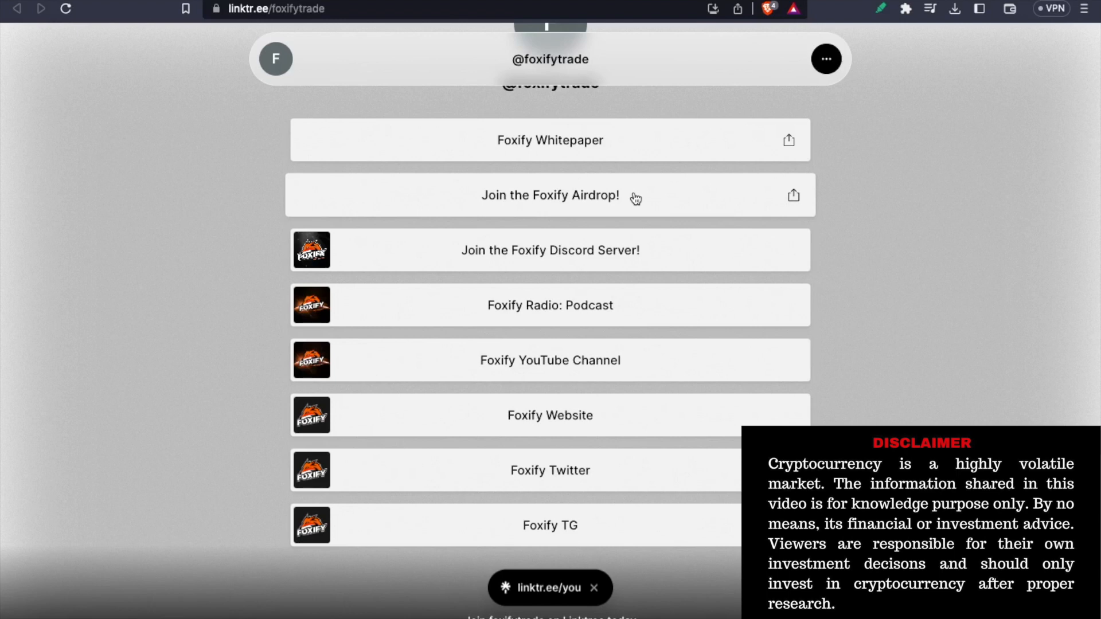
mouse_move(497, 207)
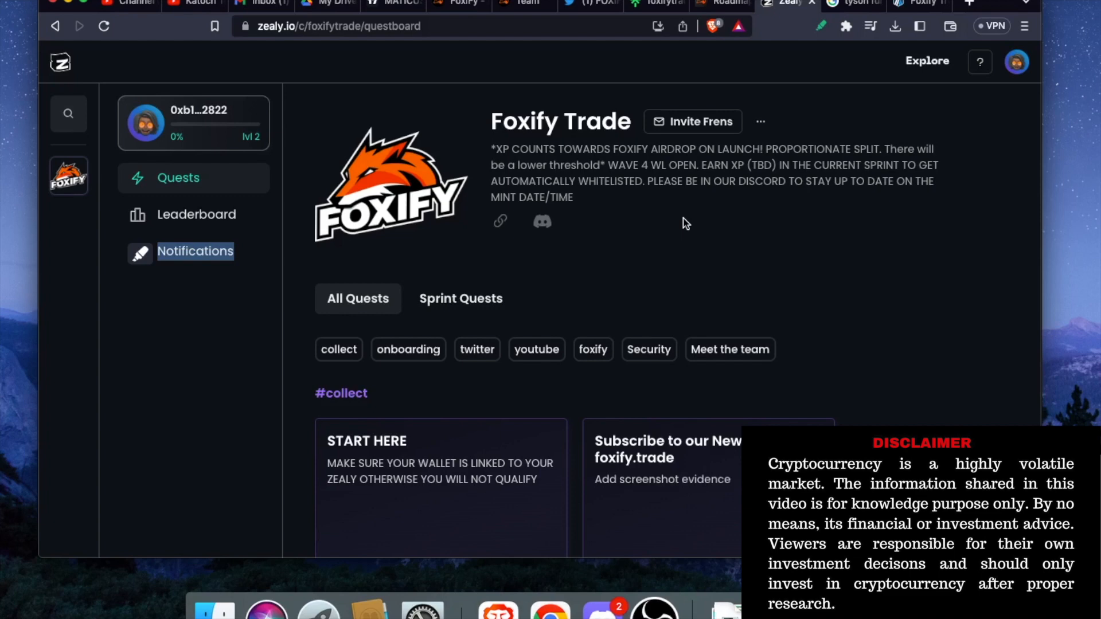
Step: Scroll the Foxify Trade questboard down to the #collect quests
scroll("down", 3)
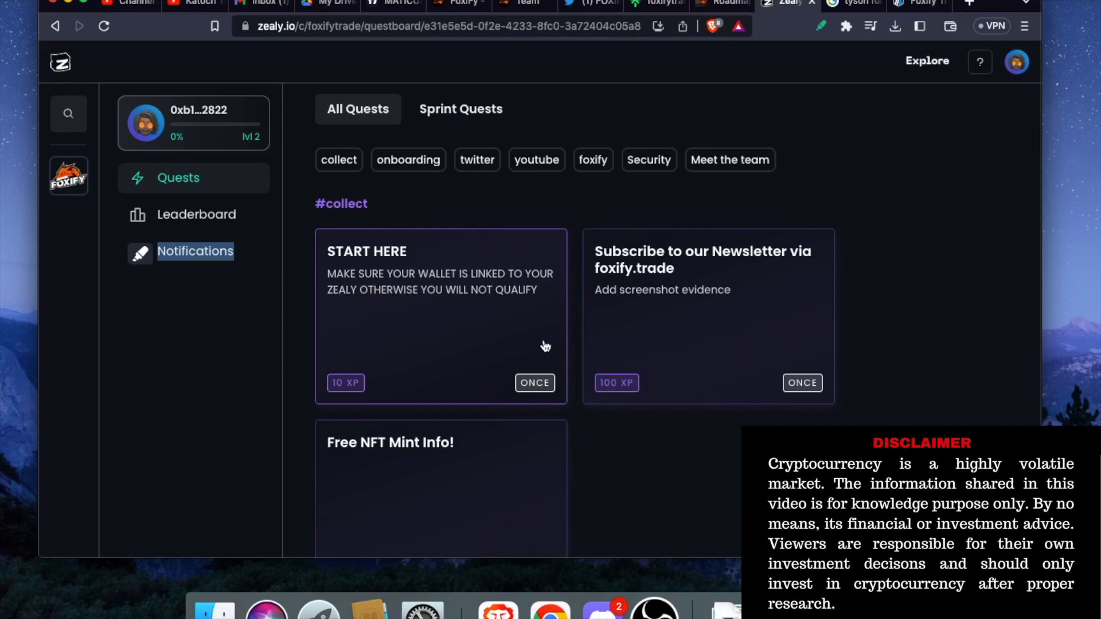
Step: Answer the START HERE whitelist quest, then show the Foxify Trade community leaderboard
left_click(441, 316)
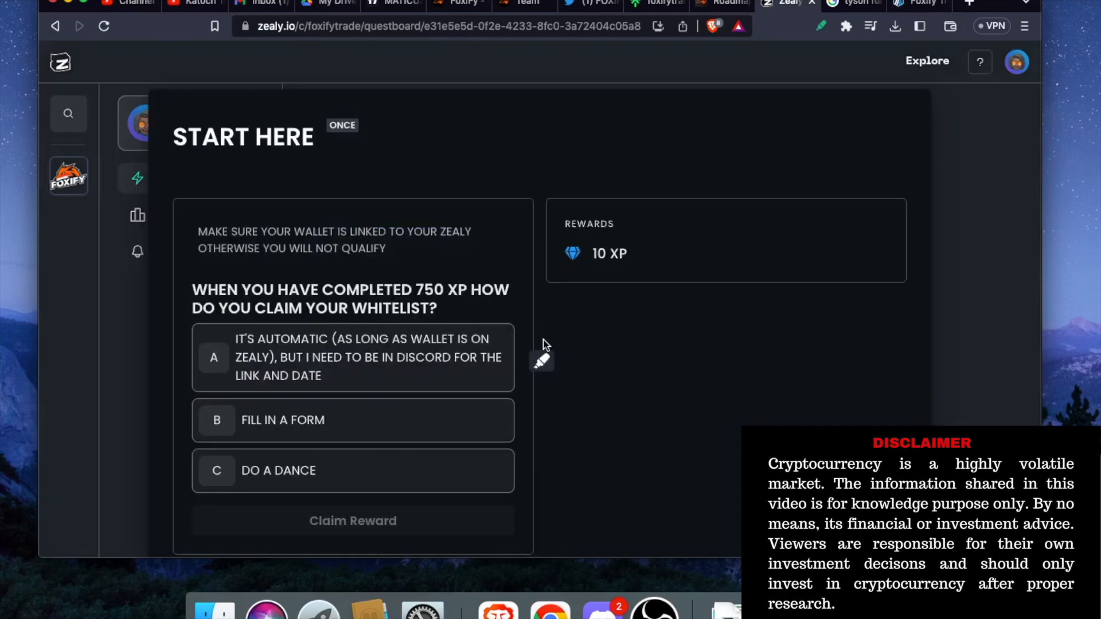
mouse_move(350, 366)
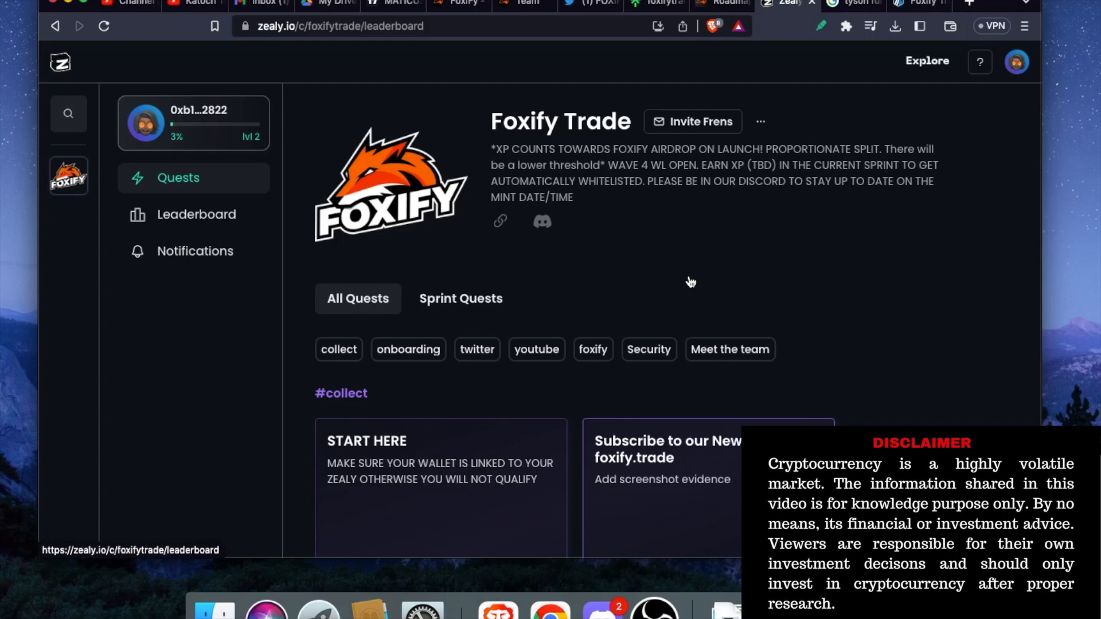
left_click(197, 215)
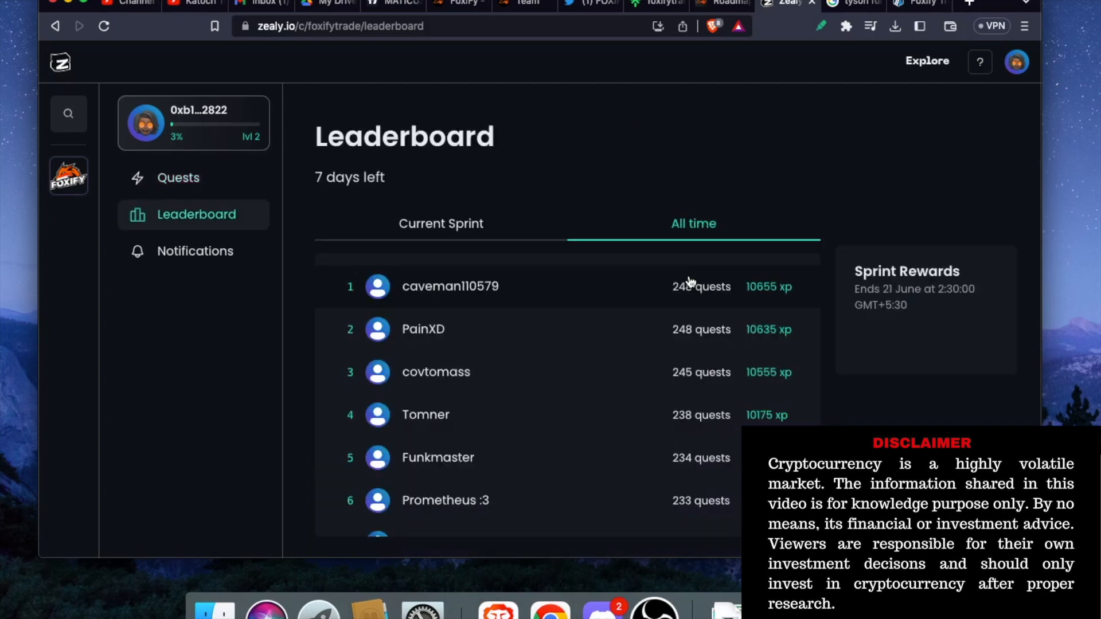